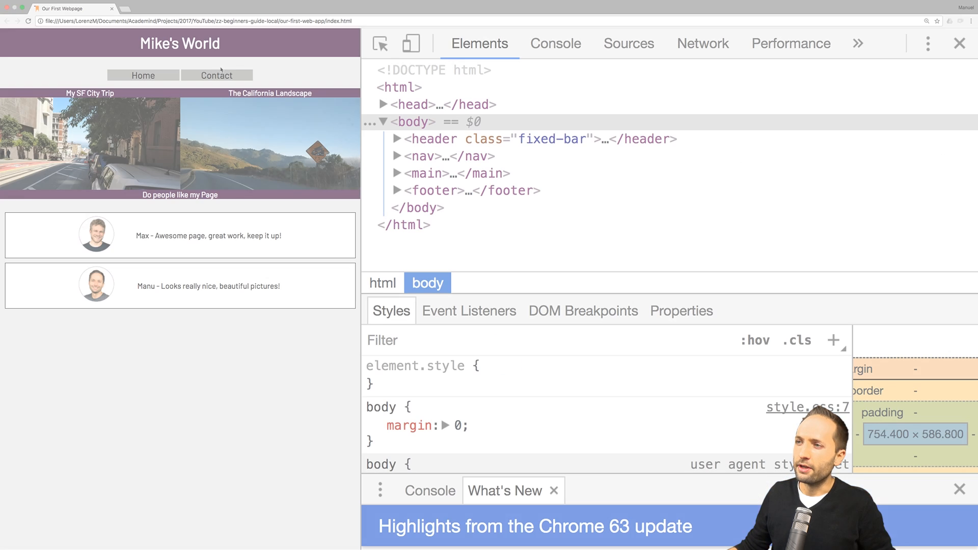
# Step: Navigate from the main page to the unstyled Contact page via the nav link
pyautogui.click(216, 74)
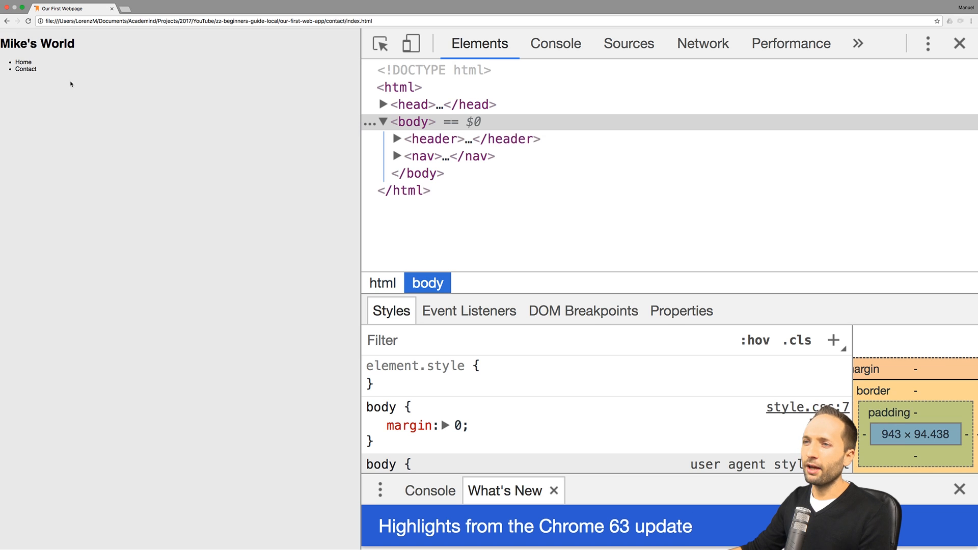
pyautogui.moveTo(85, 73)
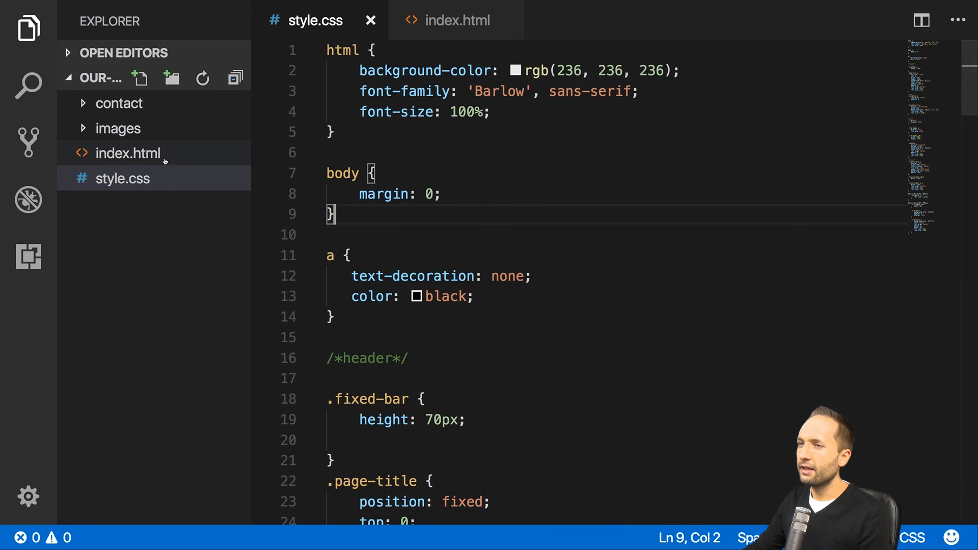
# Step: Bring up contact/index.html and view the root index.html to copy its head lines
pyautogui.click(118, 103)
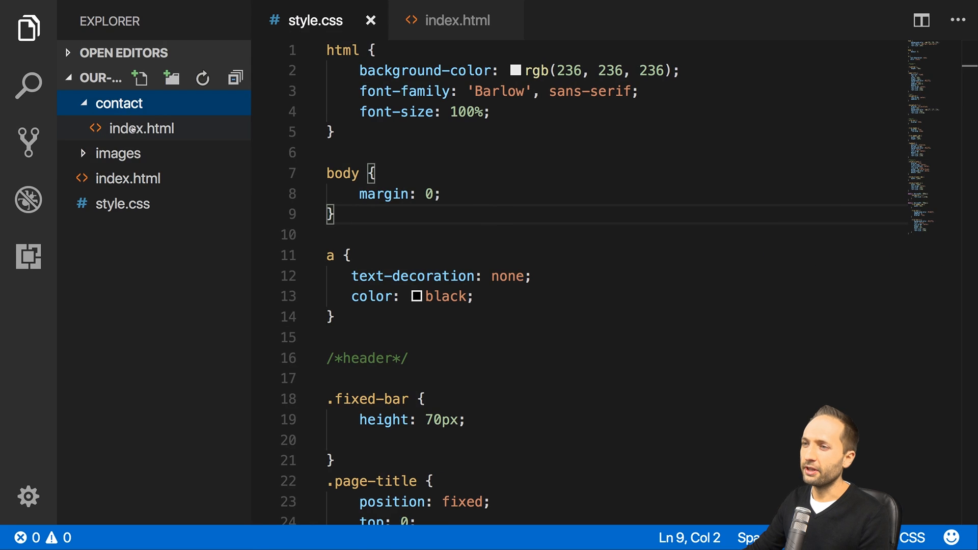
pyautogui.click(141, 129)
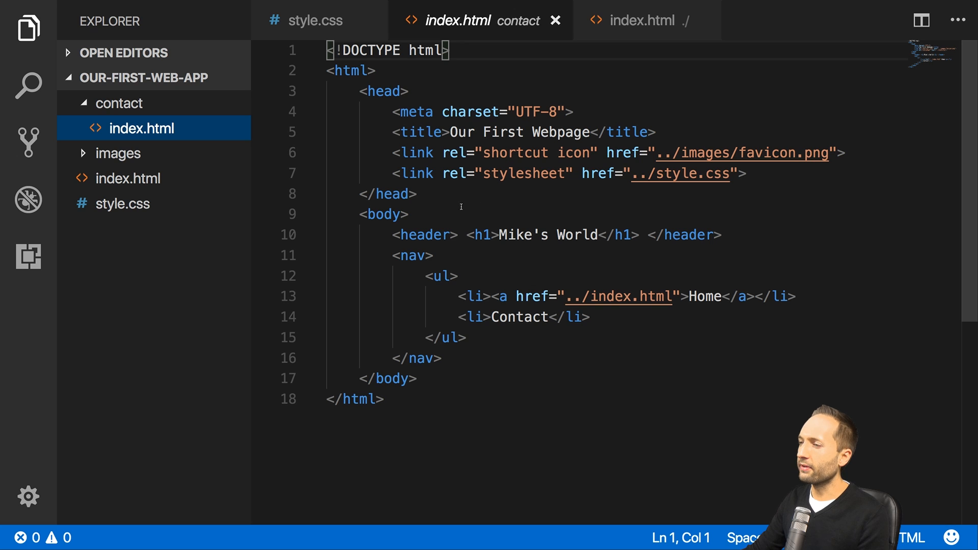
pyautogui.moveTo(480, 235)
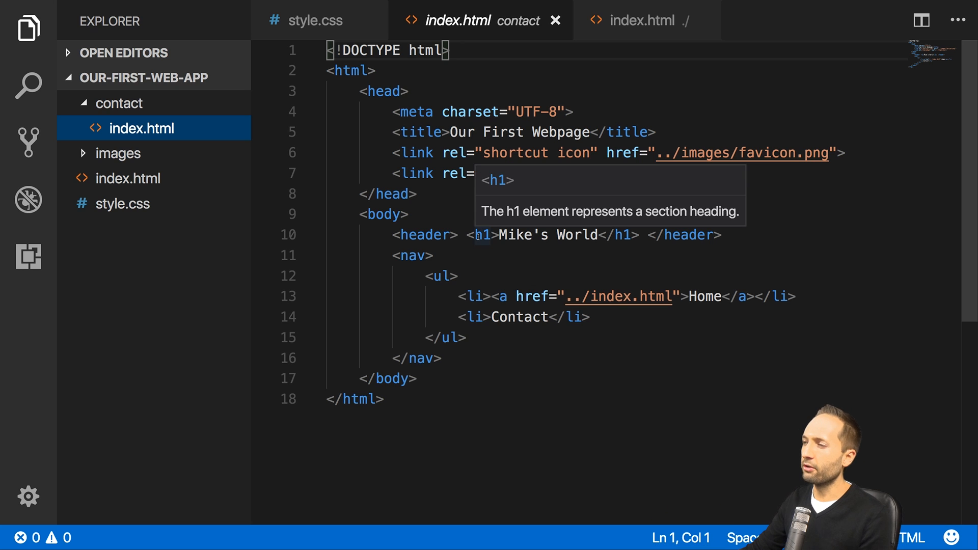
pyautogui.click(643, 21)
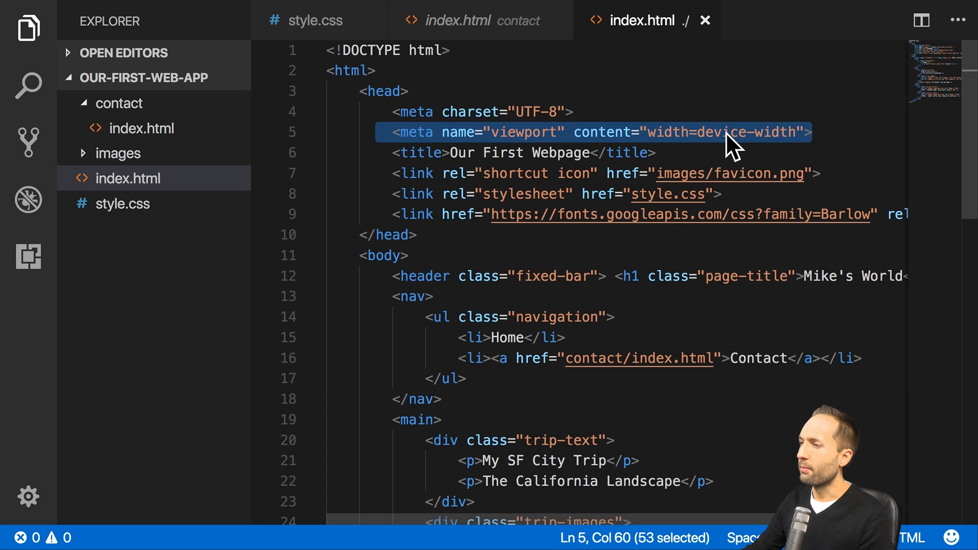
pyautogui.click(476, 21)
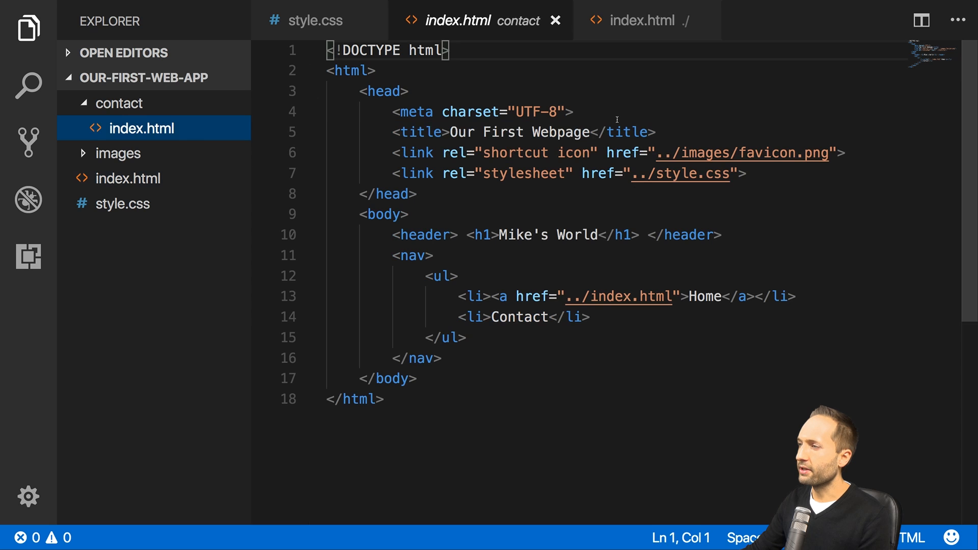
# Step: Add the width=device-width viewport meta and Barlow Google Fonts link to the contact head
pyautogui.write('<meta name="viewport" content="width=device-width">')
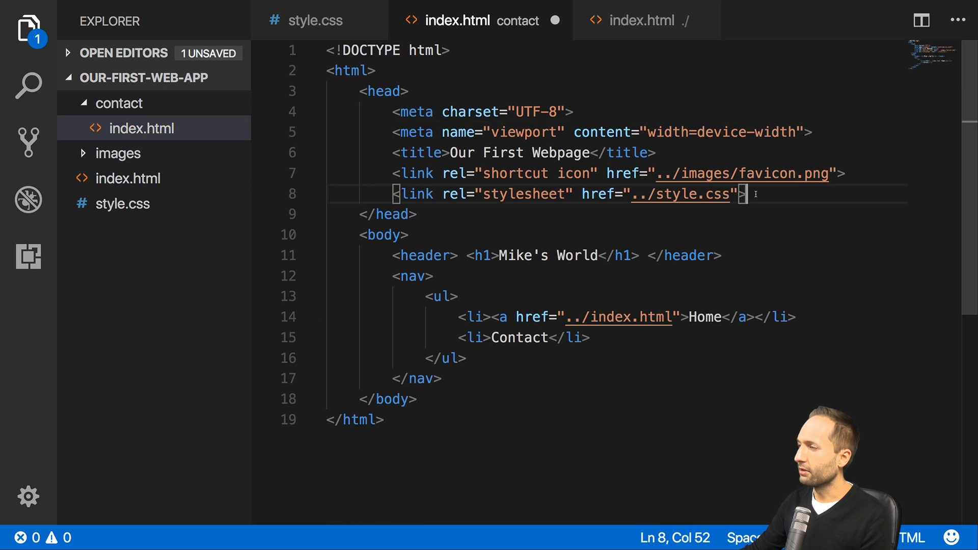
pyautogui.write('<link href="https://fonts.googleapis.com/css?family=Barlow" rel')
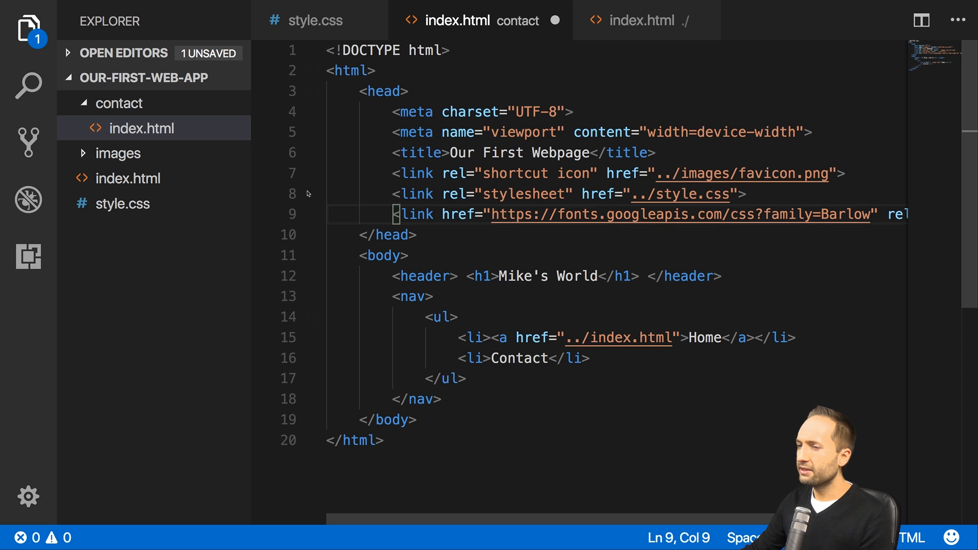
pyautogui.click(127, 178)
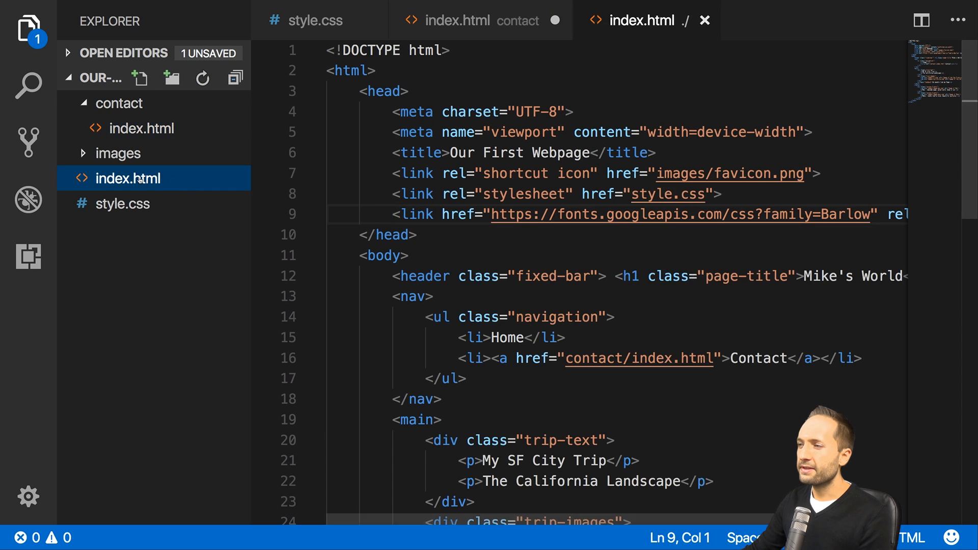
pyautogui.moveTo(391, 276); pyautogui.dragTo(421, 296)
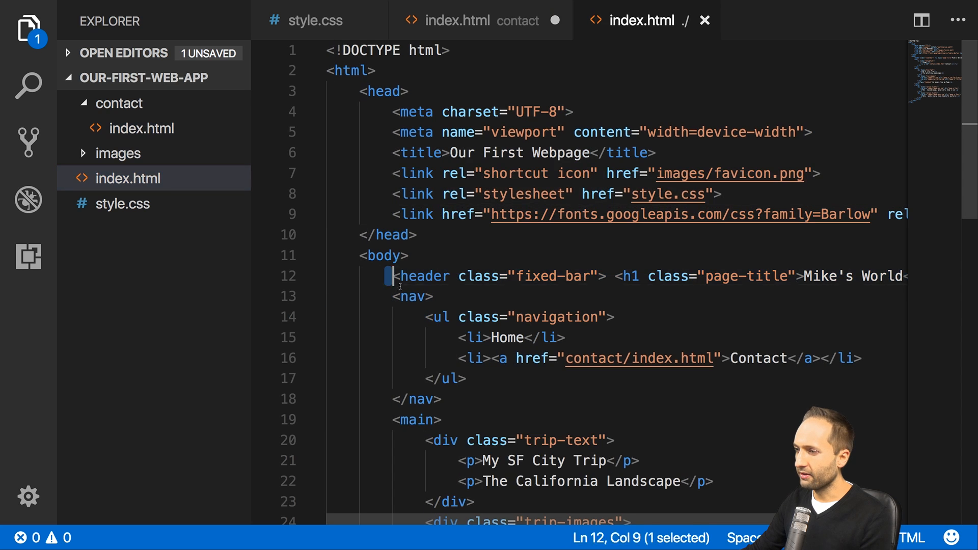
pyautogui.moveTo(385, 276); pyautogui.dragTo(441, 398)
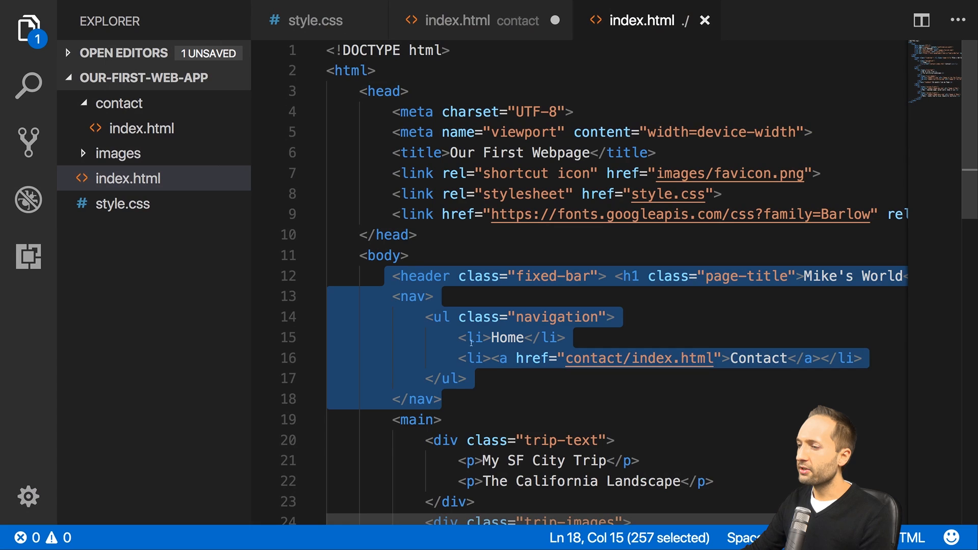
pyautogui.click(141, 128)
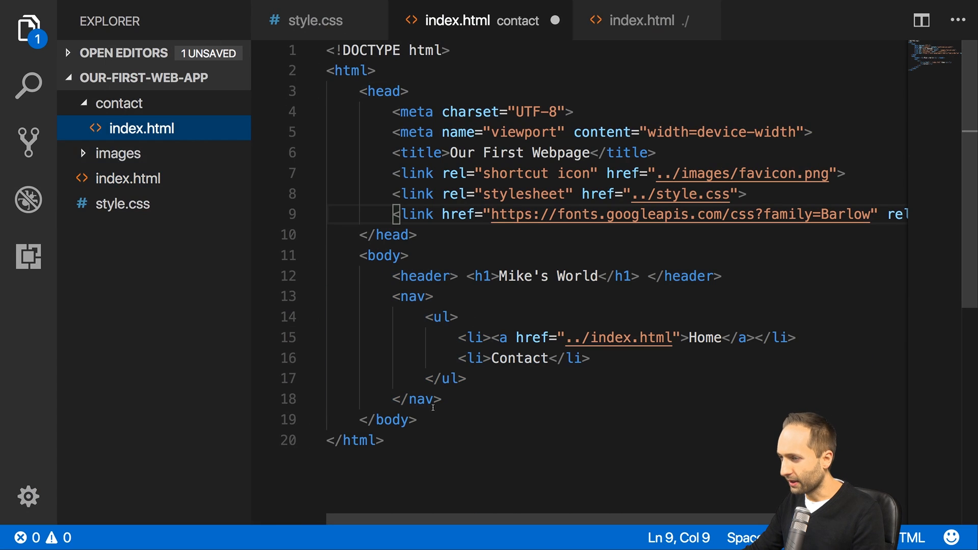
# Step: Replace the header and nav with the classed block, Home linking to ../index.html and Contact plain
pyautogui.moveTo(390, 276); pyautogui.dragTo(438, 399)
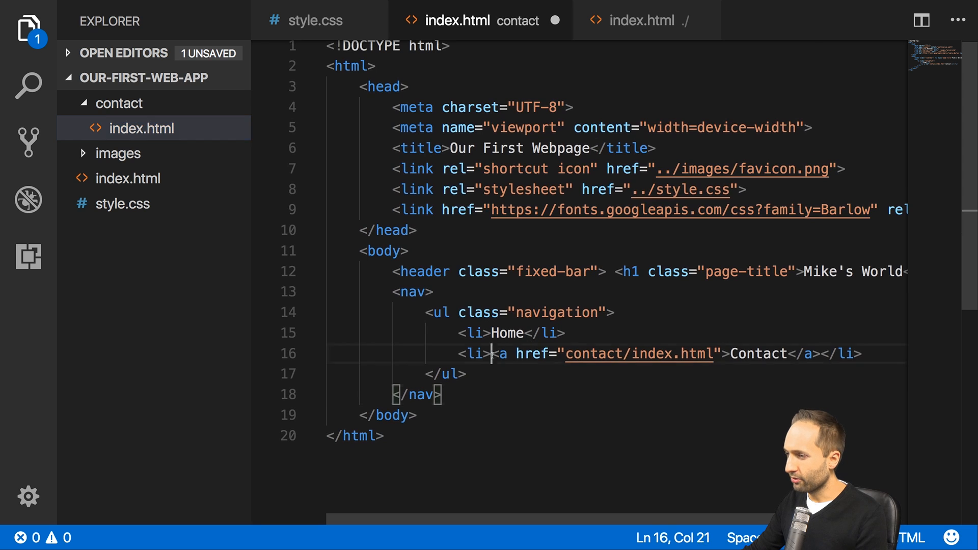
pyautogui.moveTo(493, 354); pyautogui.dragTo(820, 354)
pyautogui.write('<a href="contact/index.html">Ho</a>')
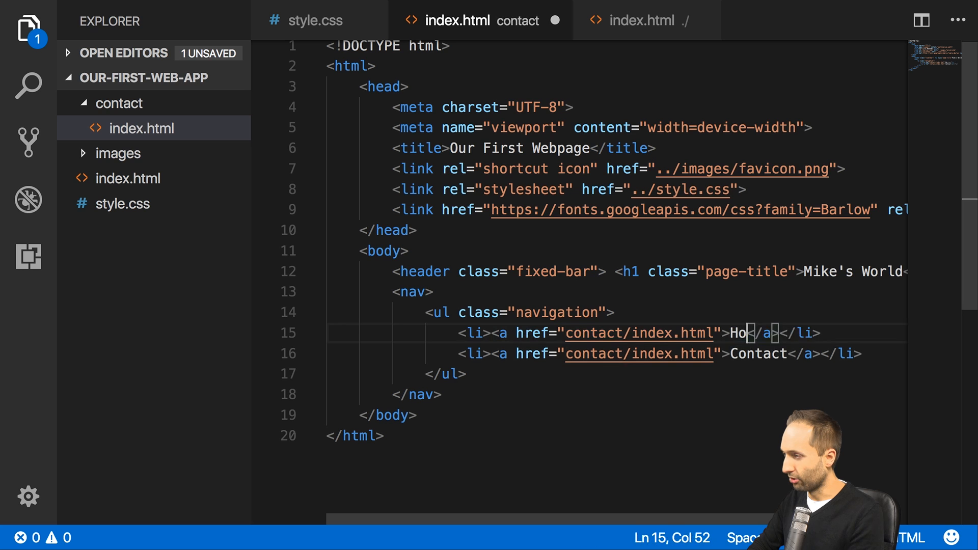
pyautogui.write('me')
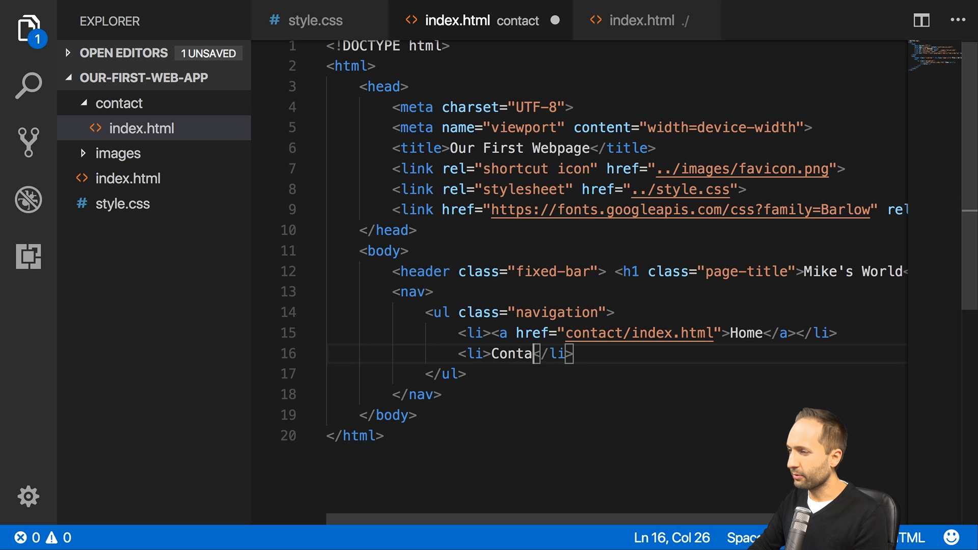
pyautogui.write('ct')
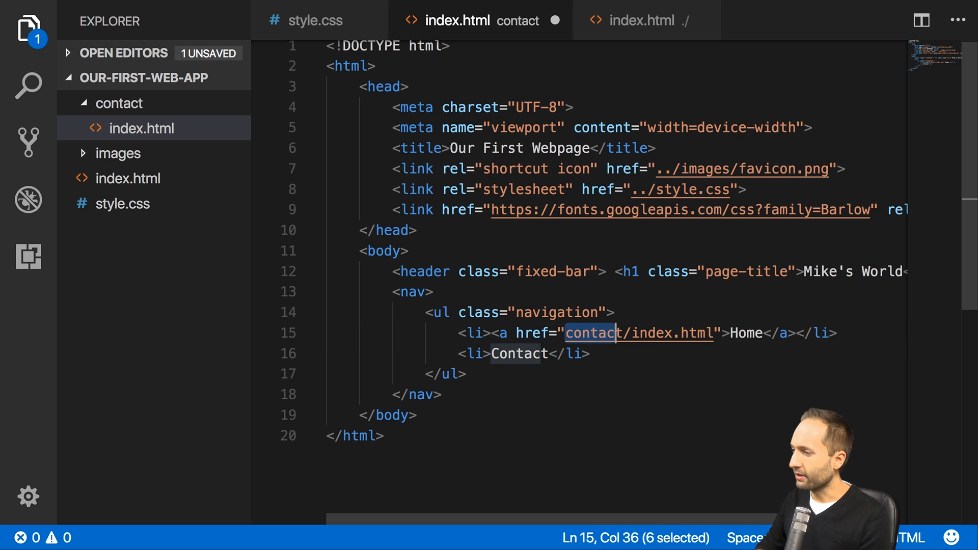
pyautogui.write('..')
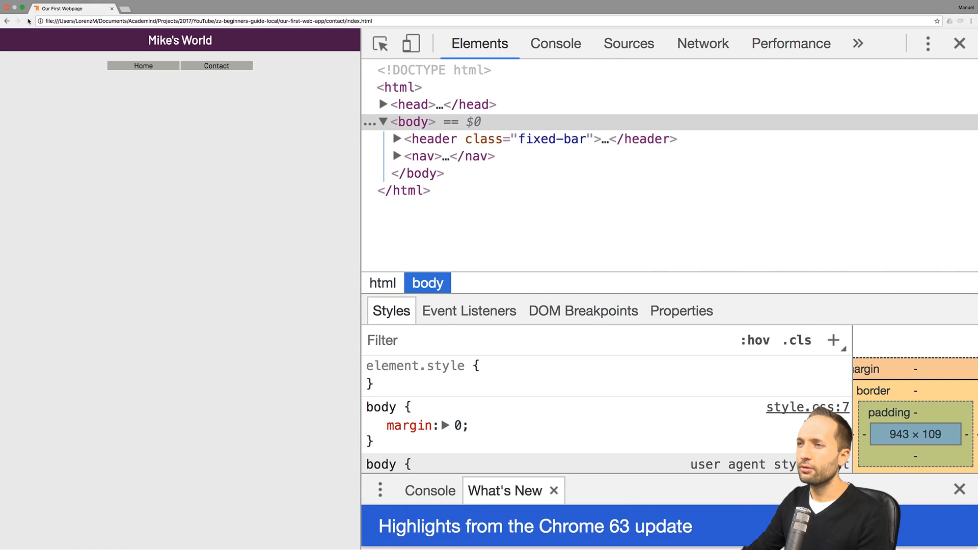
# Step: Reload the styled contact page and verify the Home and Contact links navigate both ways
pyautogui.click(142, 66)
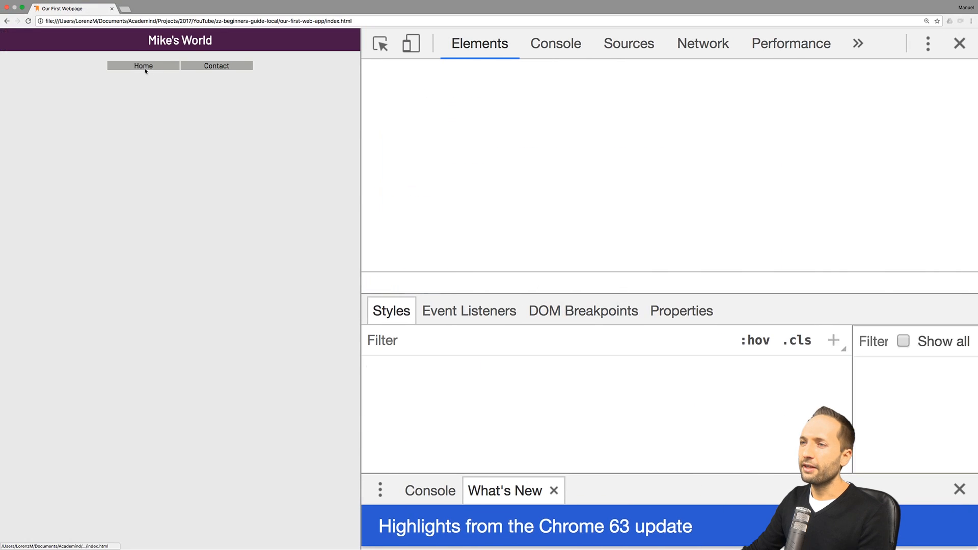
pyautogui.click(216, 66)
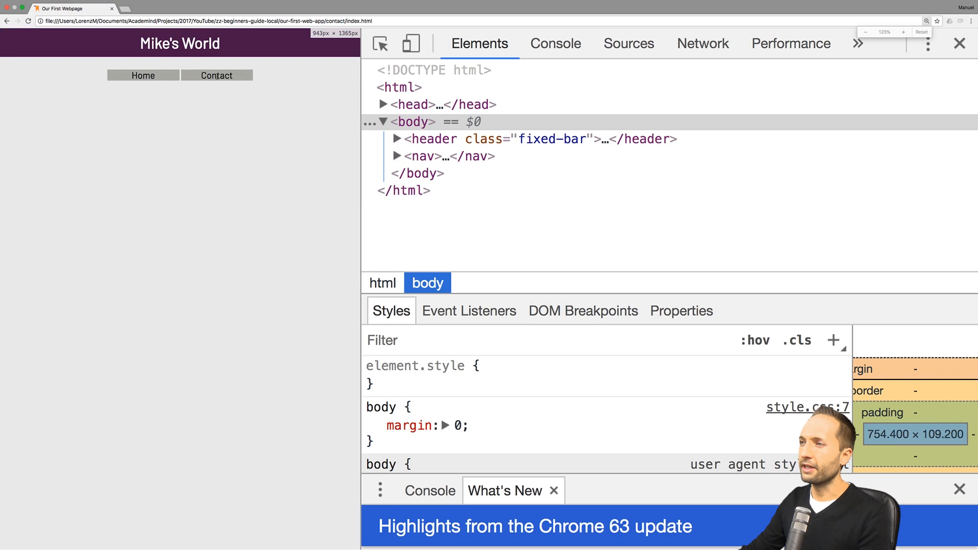
pyautogui.click(143, 75)
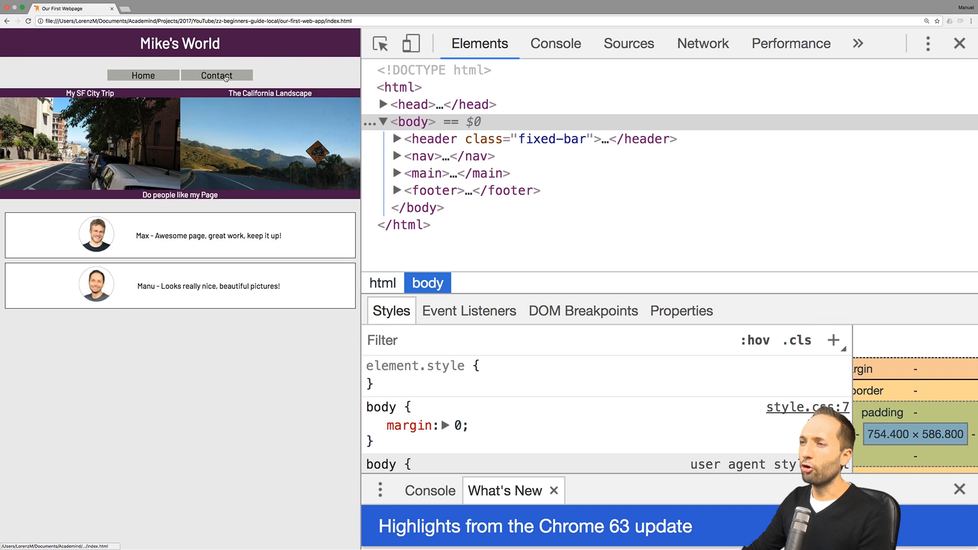
pyautogui.click(216, 75)
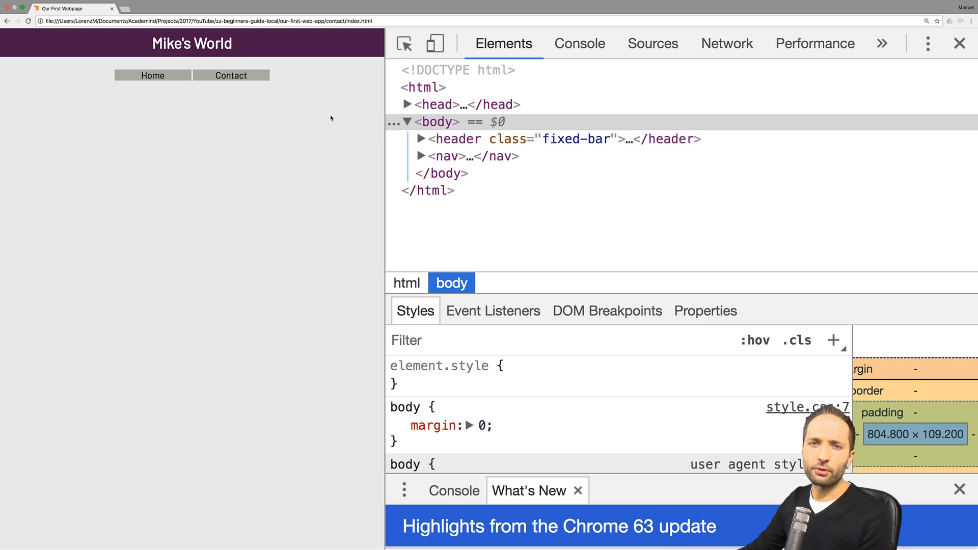
# Step: Return to the main page and narrow the viewport until the trip images stack vertically
pyautogui.click(152, 74)
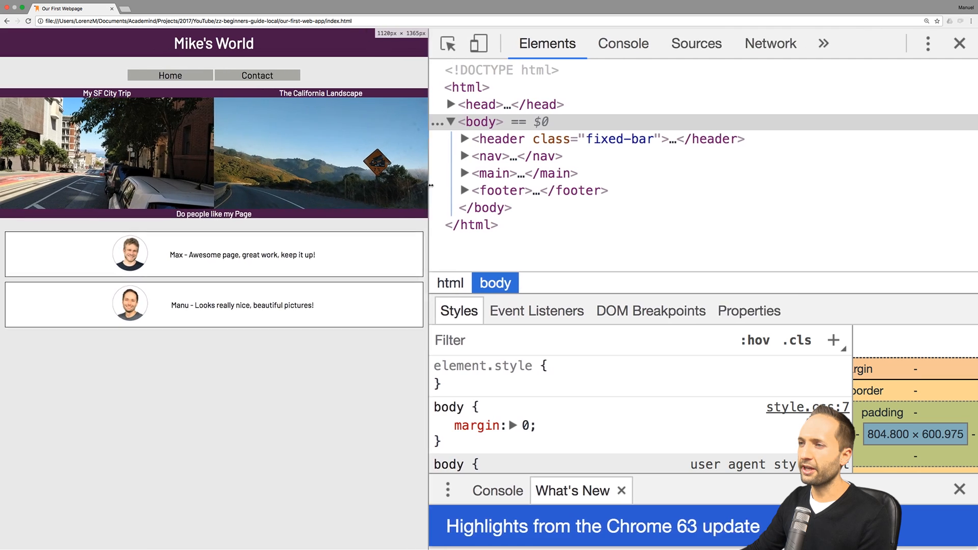
pyautogui.moveTo(426, 184); pyautogui.dragTo(455, 184)
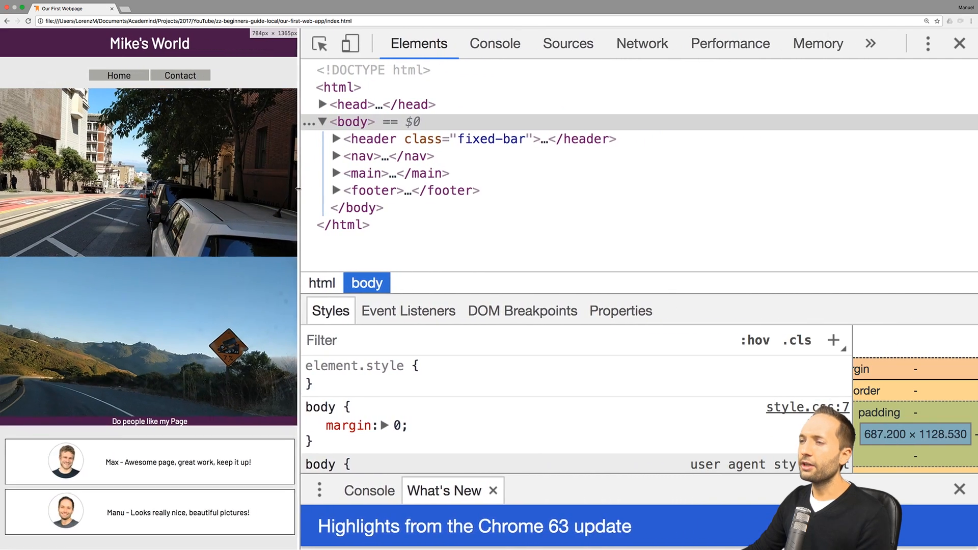
pyautogui.moveTo(299, 182); pyautogui.dragTo(237, 182)
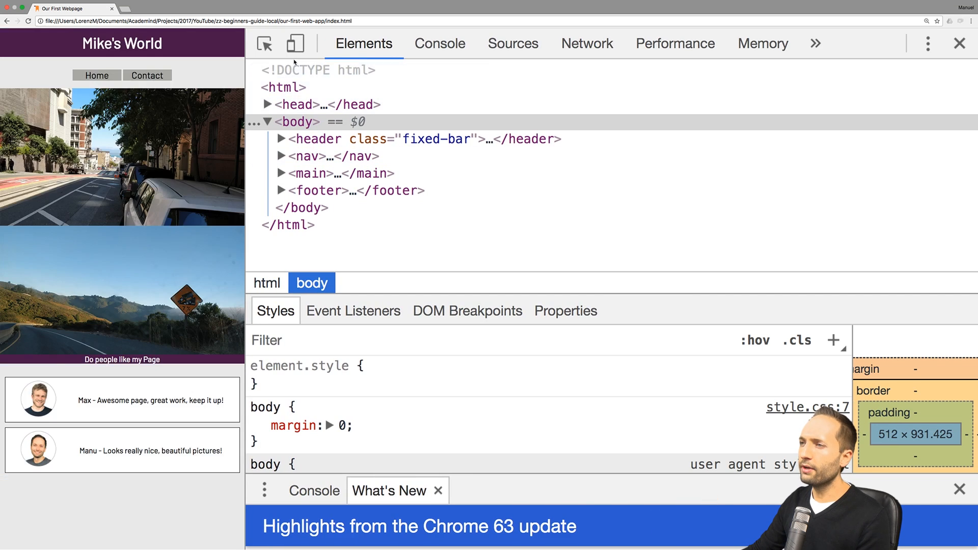
# Step: Emulate the main page on an iPhone X, rotate it to landscape, and reopen the device list
pyautogui.click(295, 43)
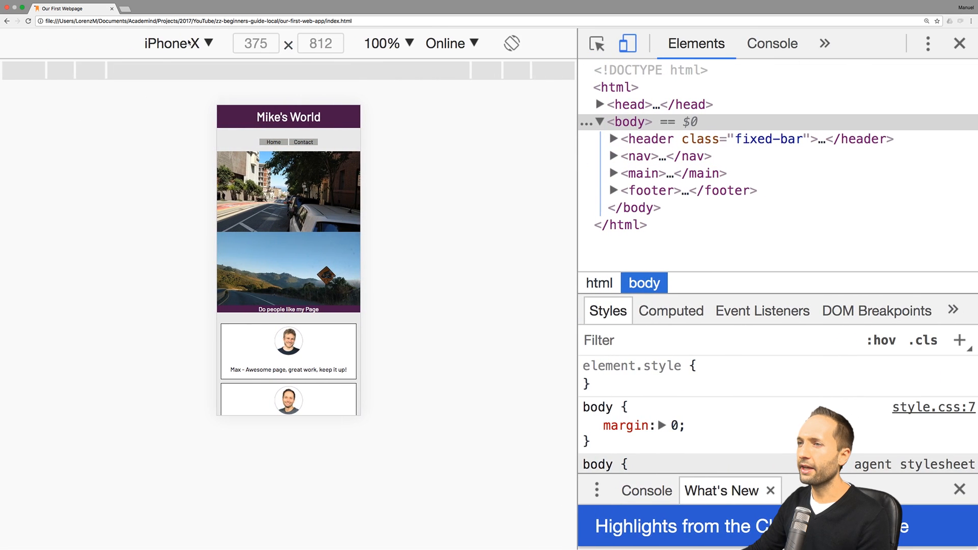
pyautogui.scroll(-3)
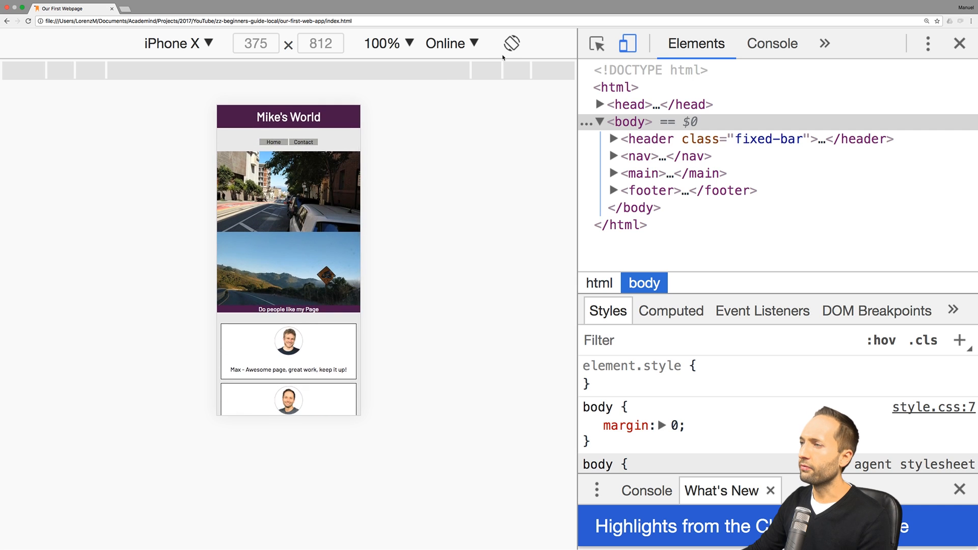
pyautogui.click(511, 43)
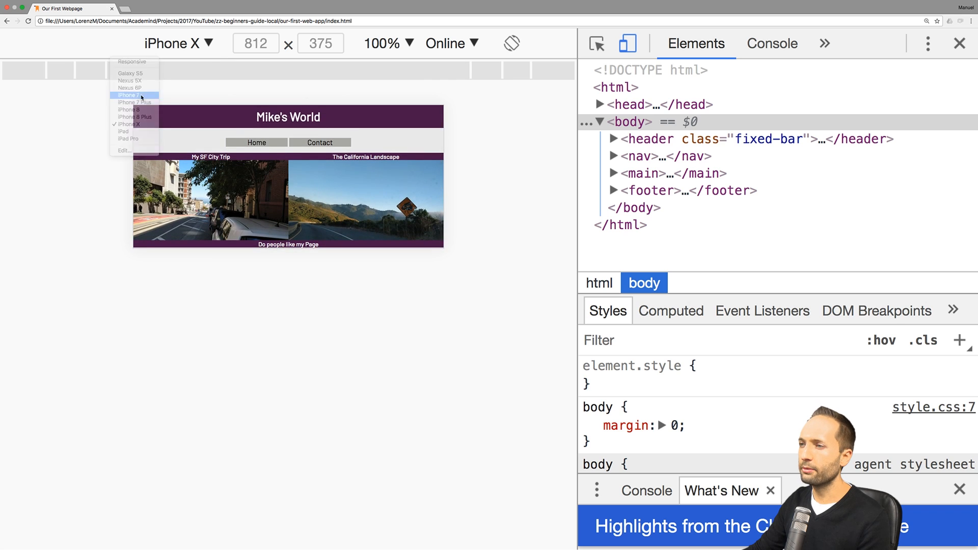
pyautogui.click(131, 96)
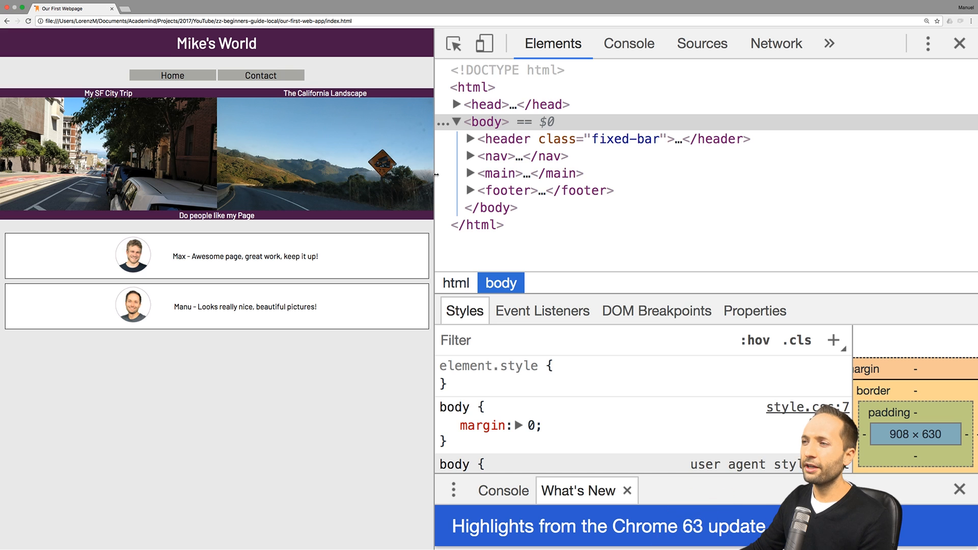
pyautogui.moveTo(351, 75)
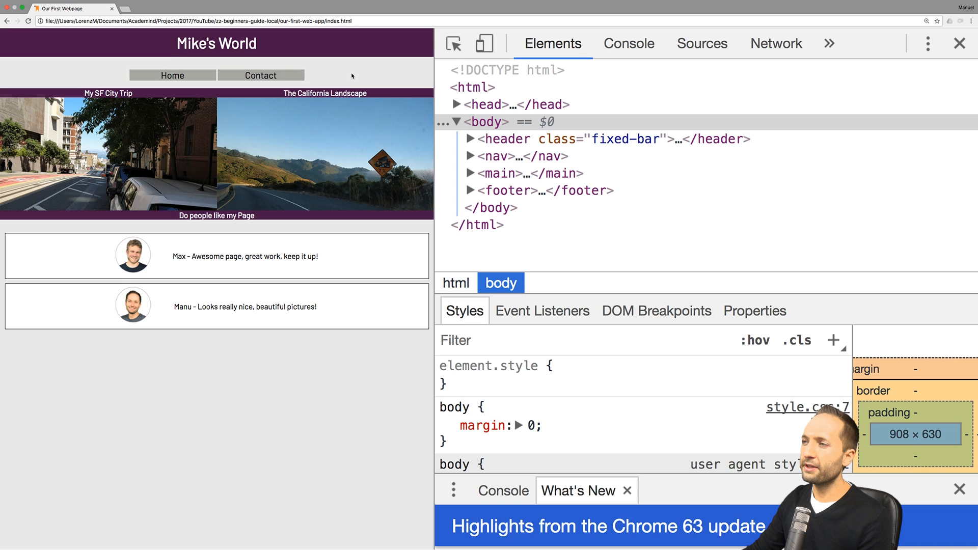
pyautogui.moveTo(365, 132)
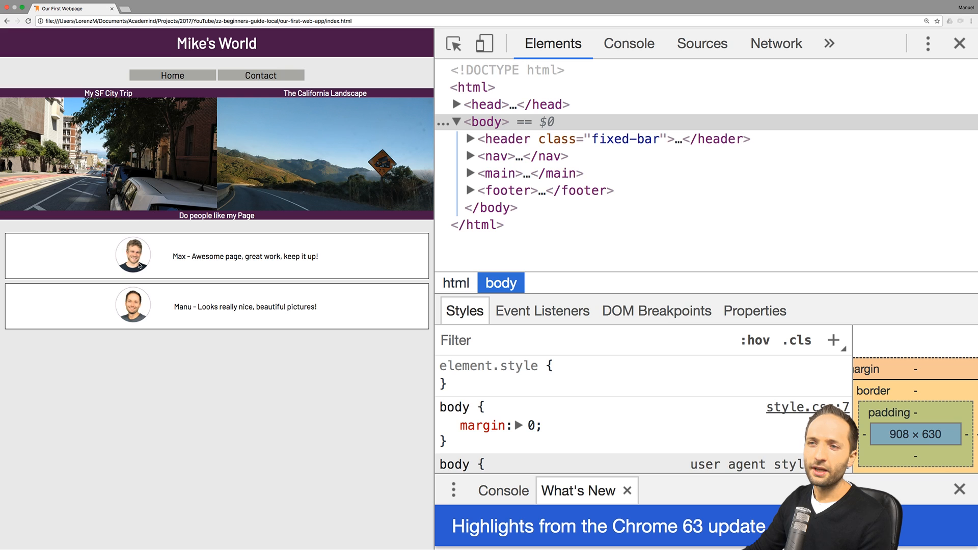
pyautogui.click(261, 74)
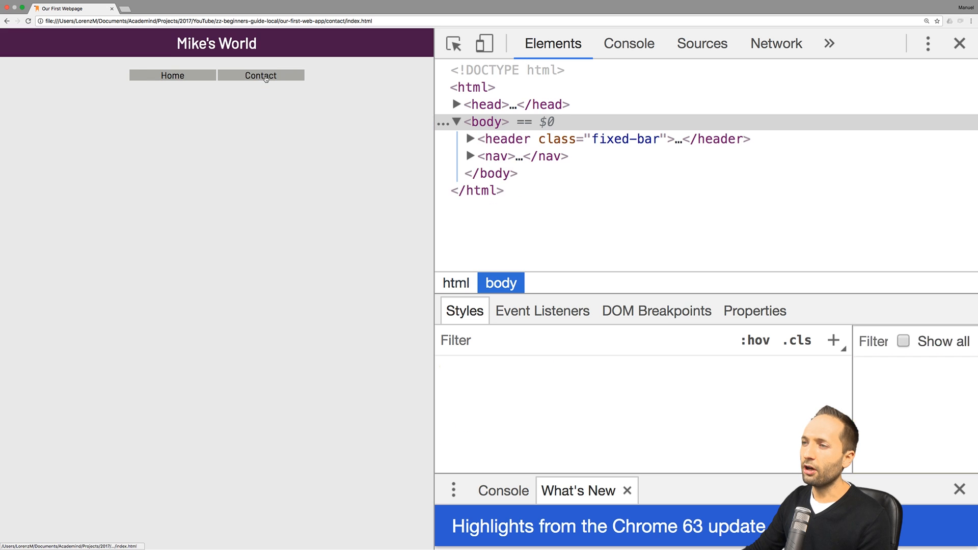
pyautogui.click(173, 74)
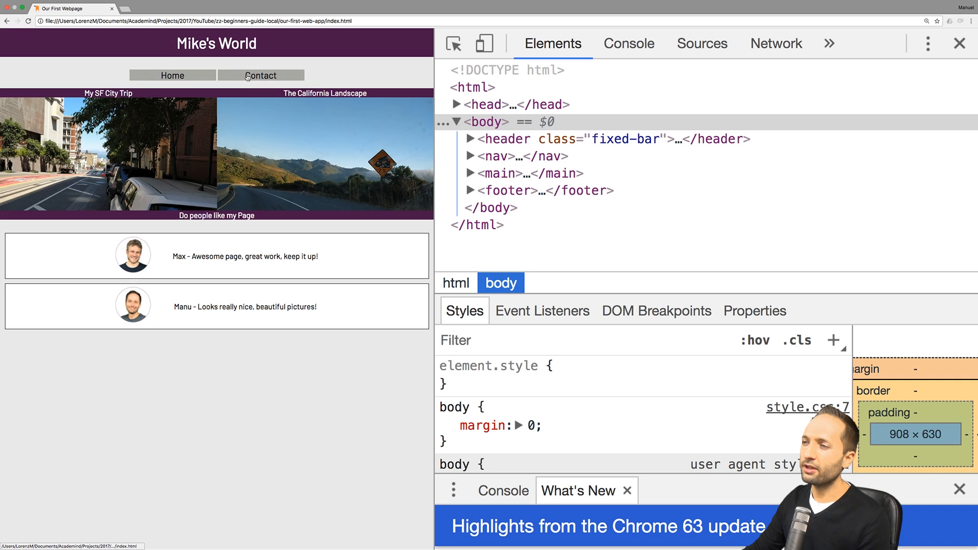
pyautogui.moveTo(118, 72)
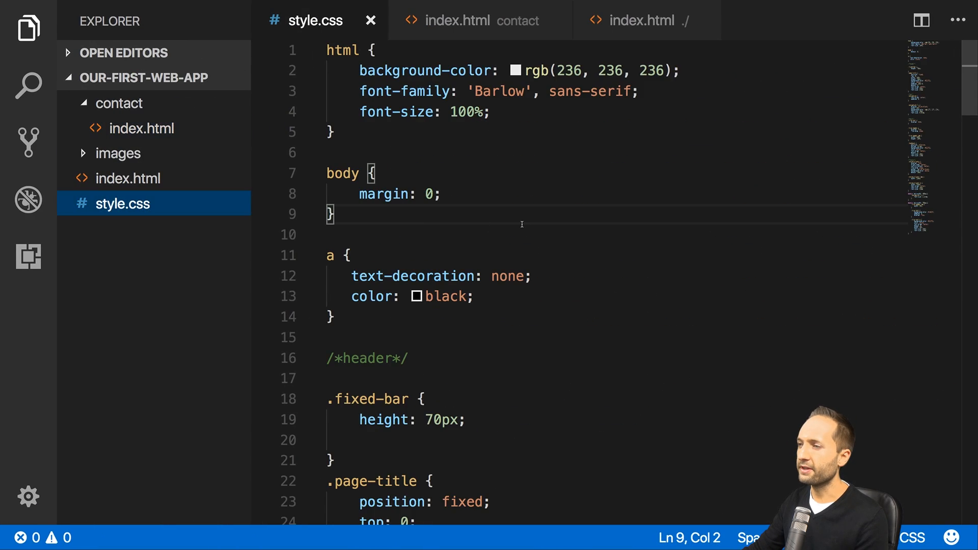
# Step: Write an img:hover rule below the a rule with cursor: pointer via autocomplete
pyautogui.scroll(-3)
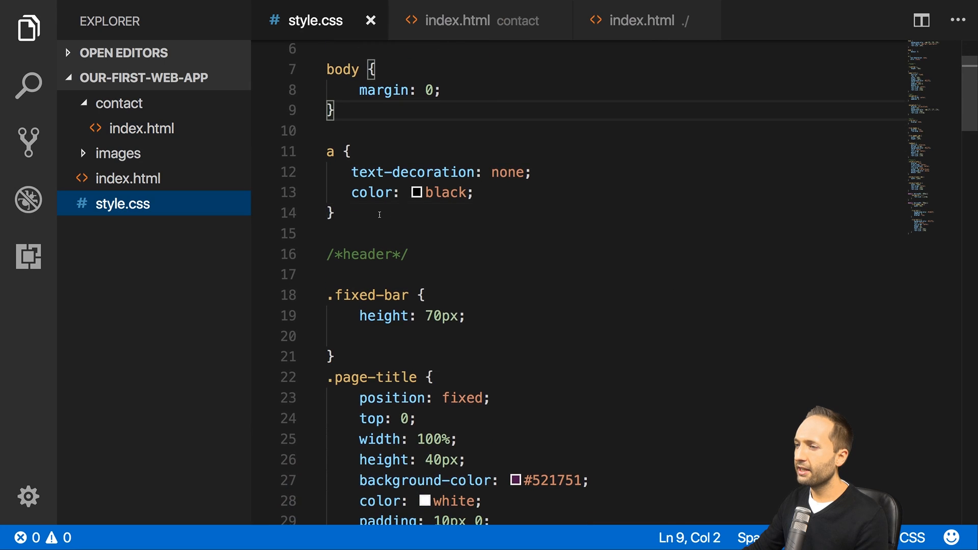
pyautogui.press('Enter')
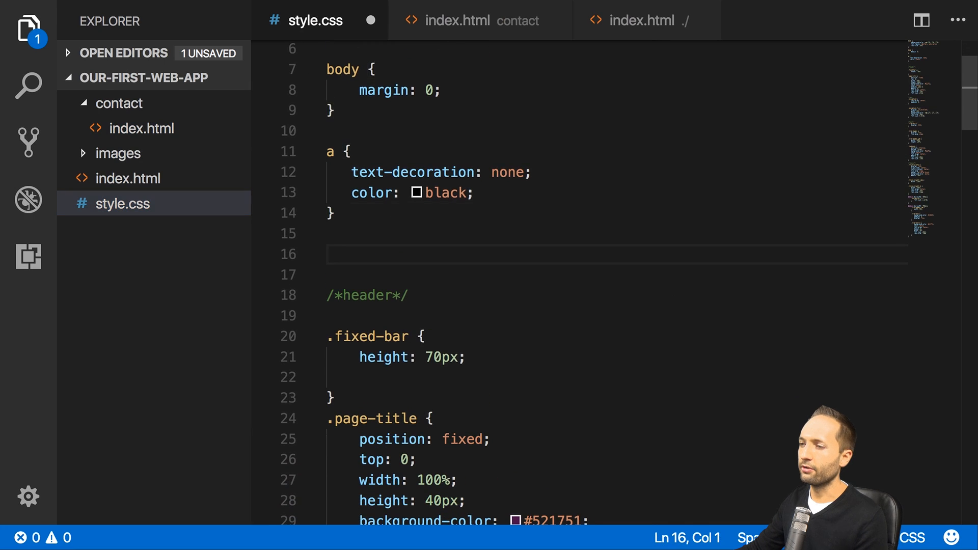
pyautogui.write('img')
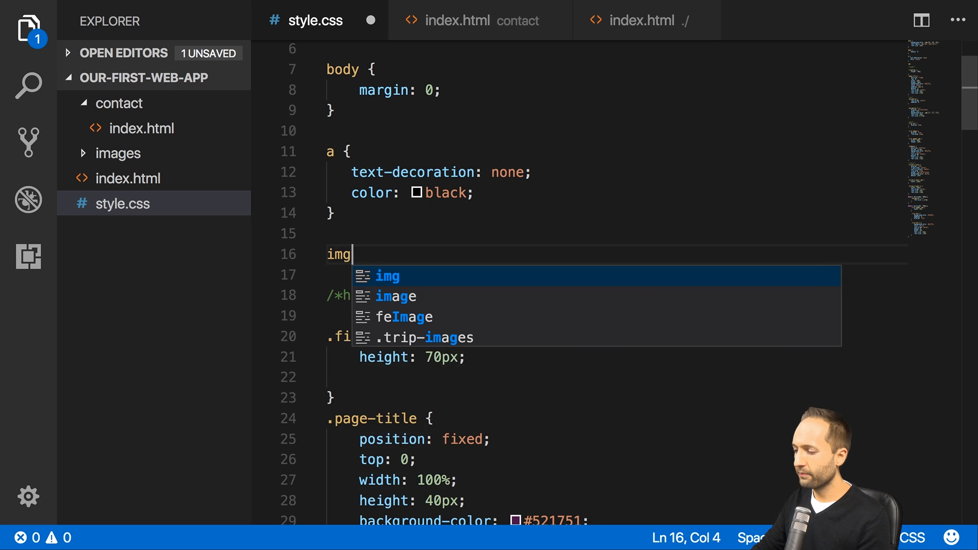
pyautogui.write(':')
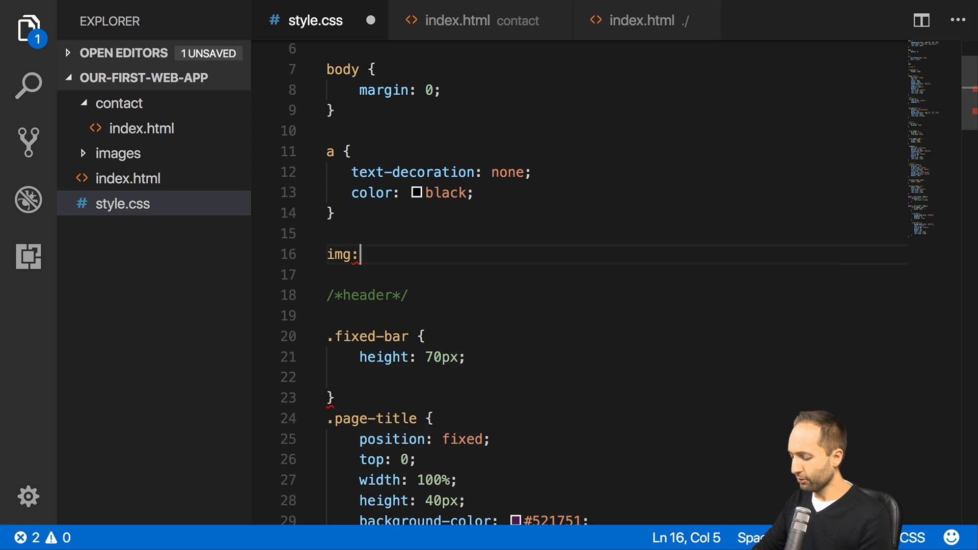
pyautogui.write('hover')
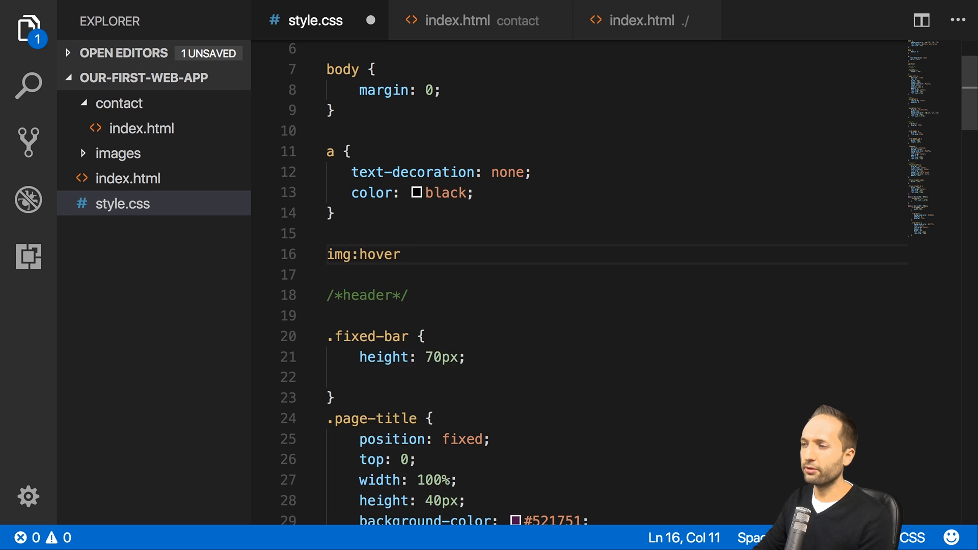
pyautogui.write('{')
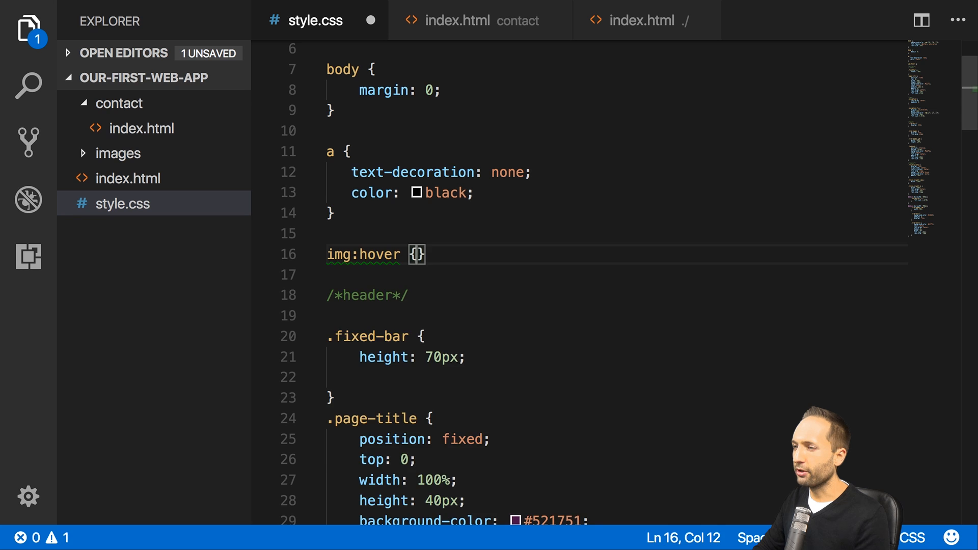
pyautogui.press('Enter')
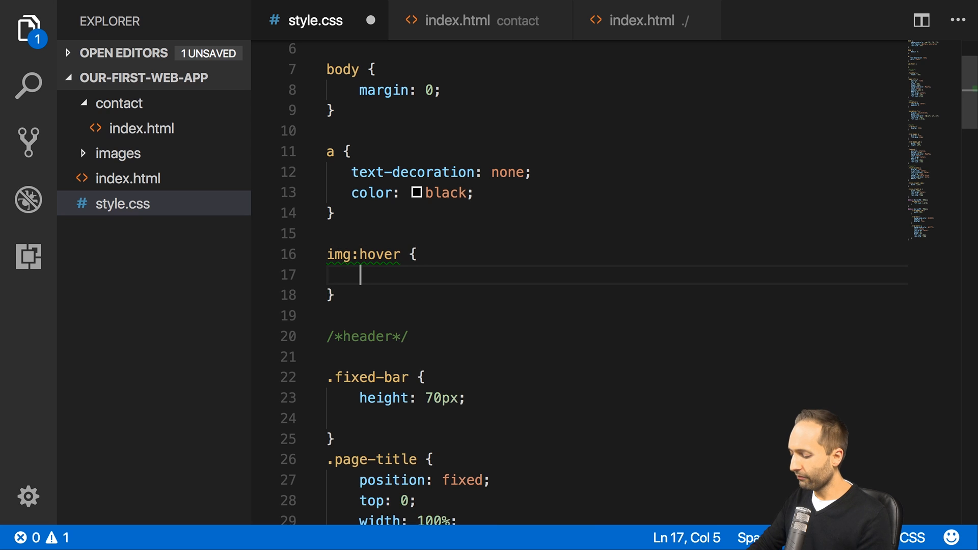
pyautogui.write('cur')
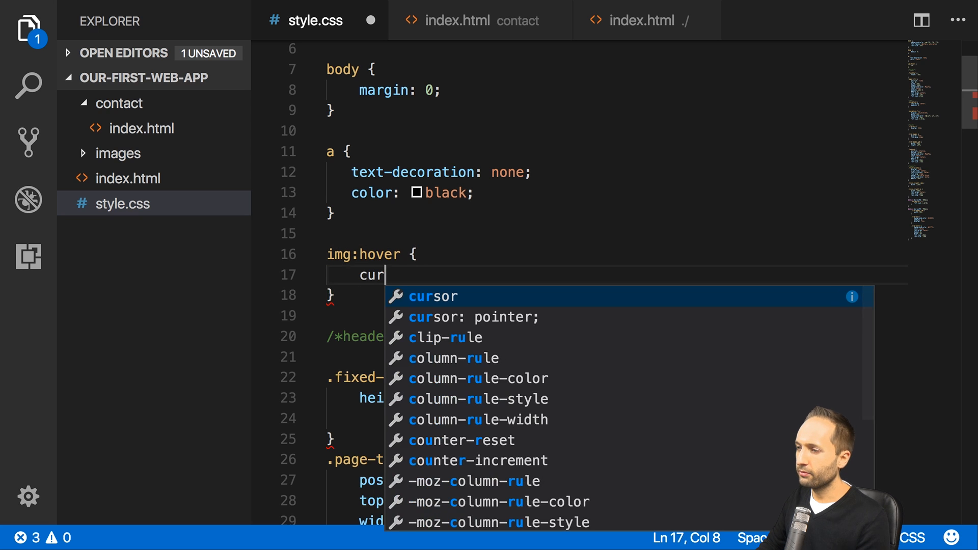
pyautogui.write('sor: po')
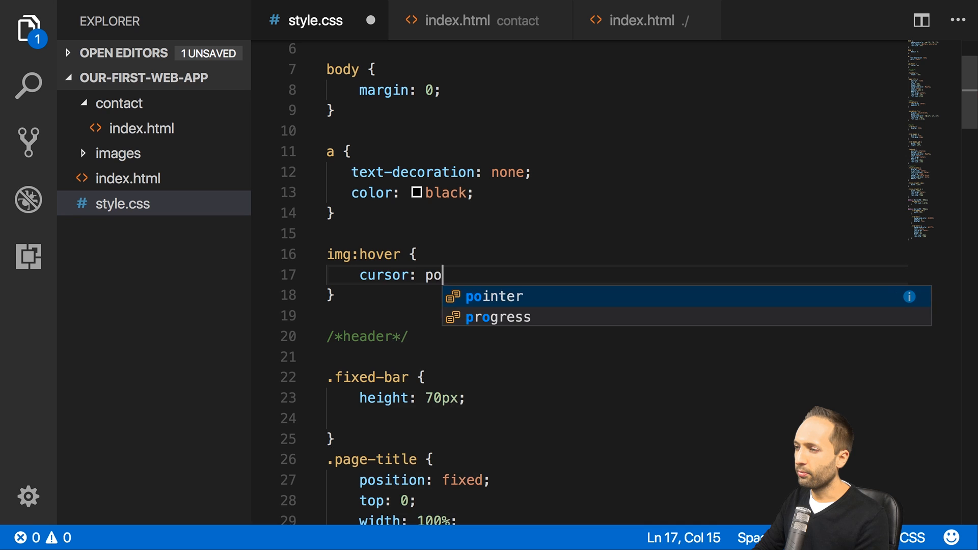
pyautogui.press('Tab')
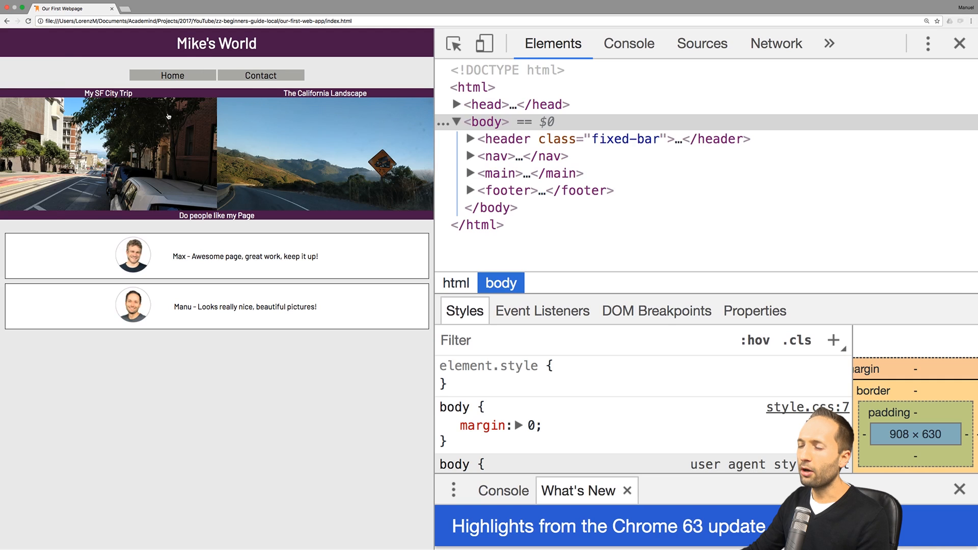
pyautogui.moveTo(248, 89)
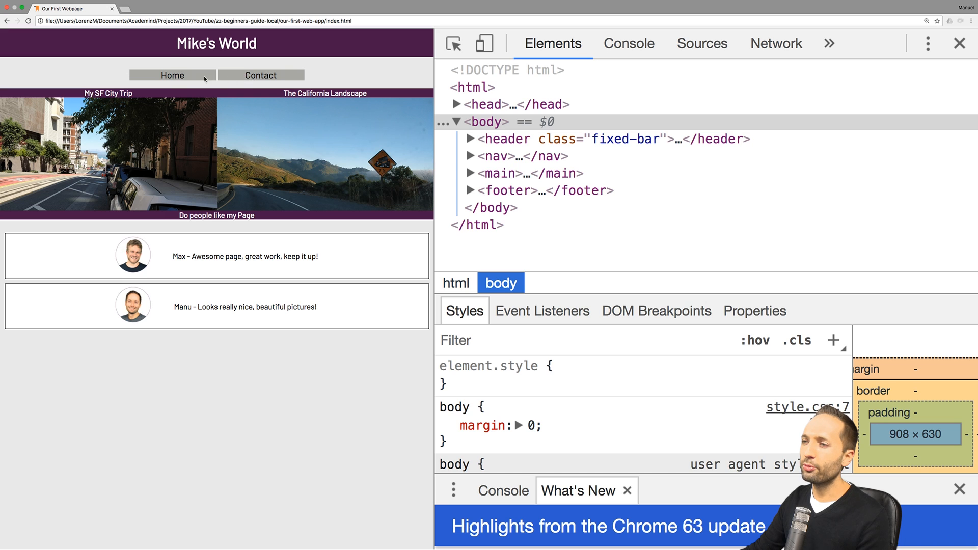
pyautogui.moveTo(231, 75)
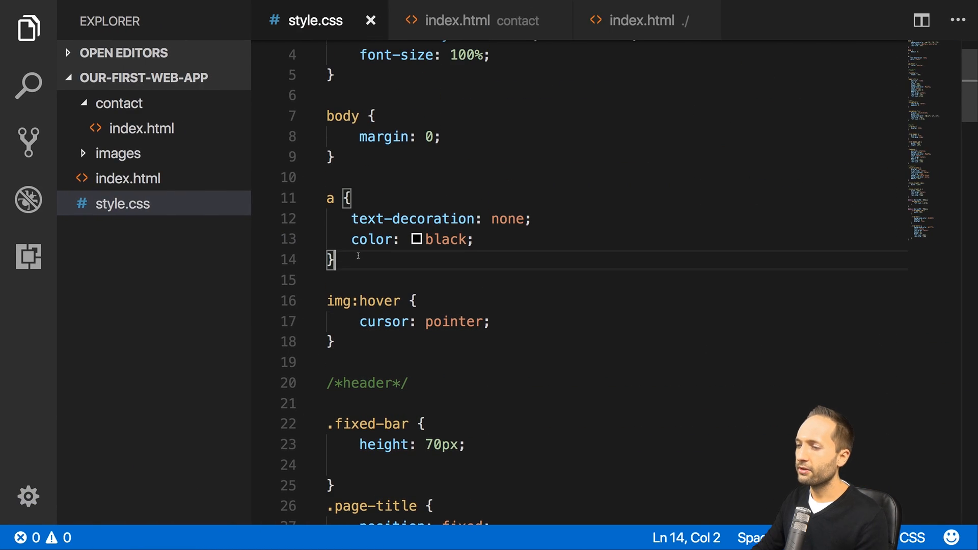
# Step: Write an a:active rule with color #fa923f chosen from the autocomplete list
pyautogui.write('a')
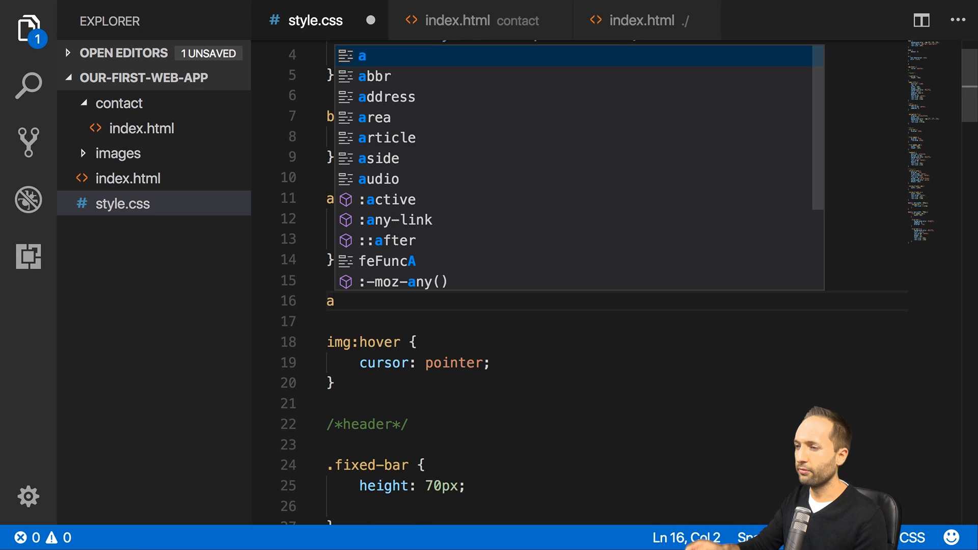
pyautogui.write(':active')
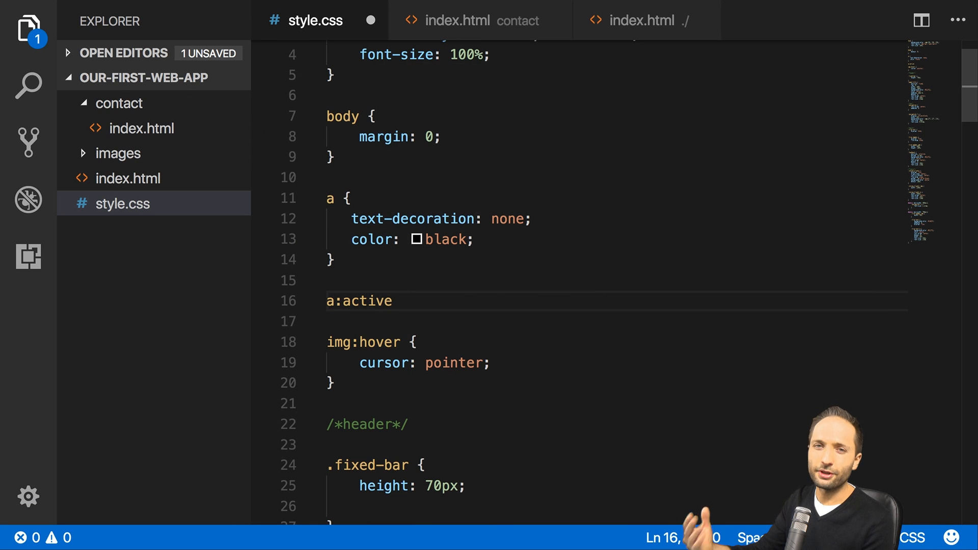
pyautogui.write('{')
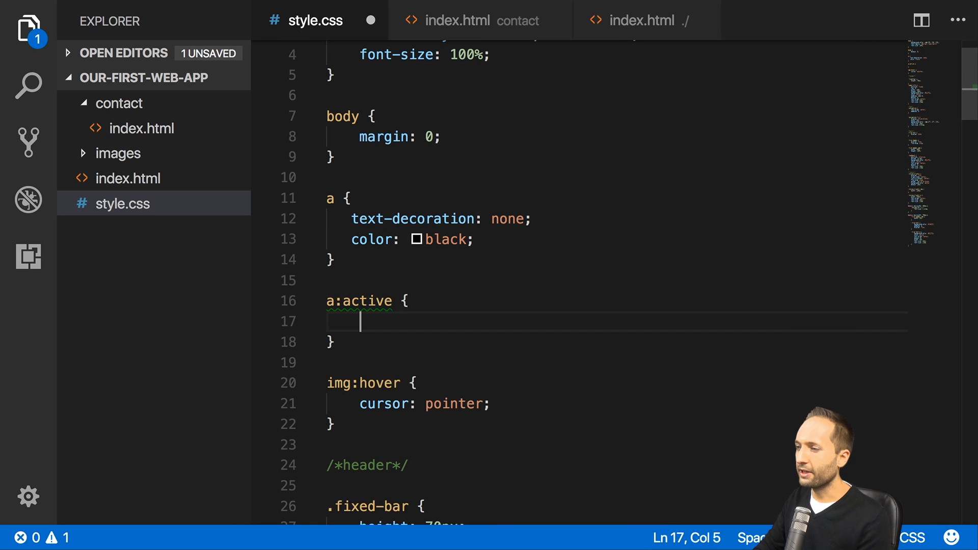
pyautogui.write('color:')
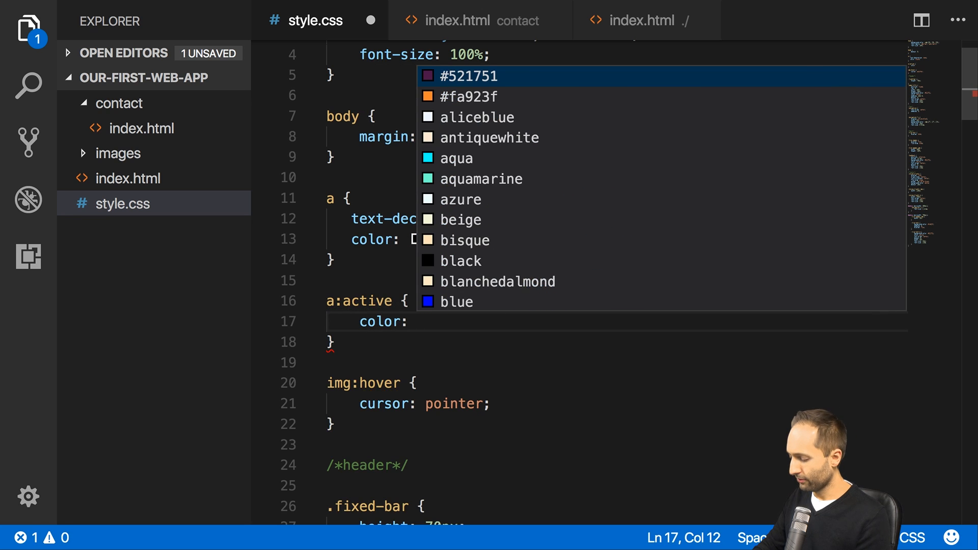
pyautogui.write('#')
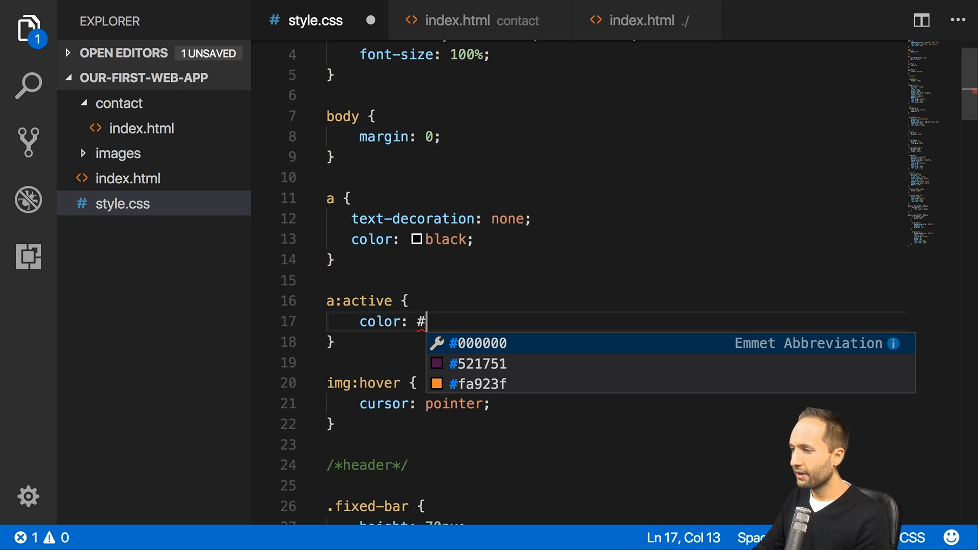
pyautogui.click(476, 384)
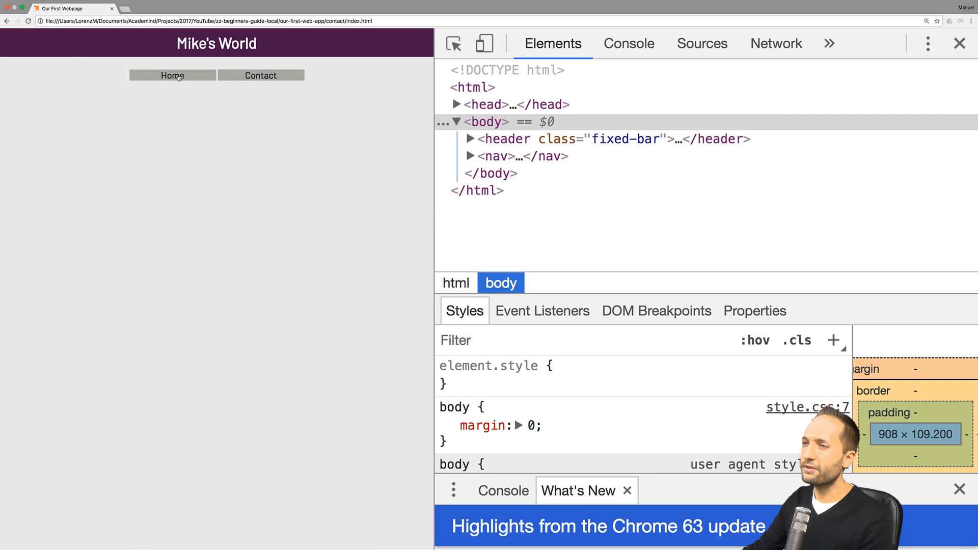
pyautogui.click(172, 76)
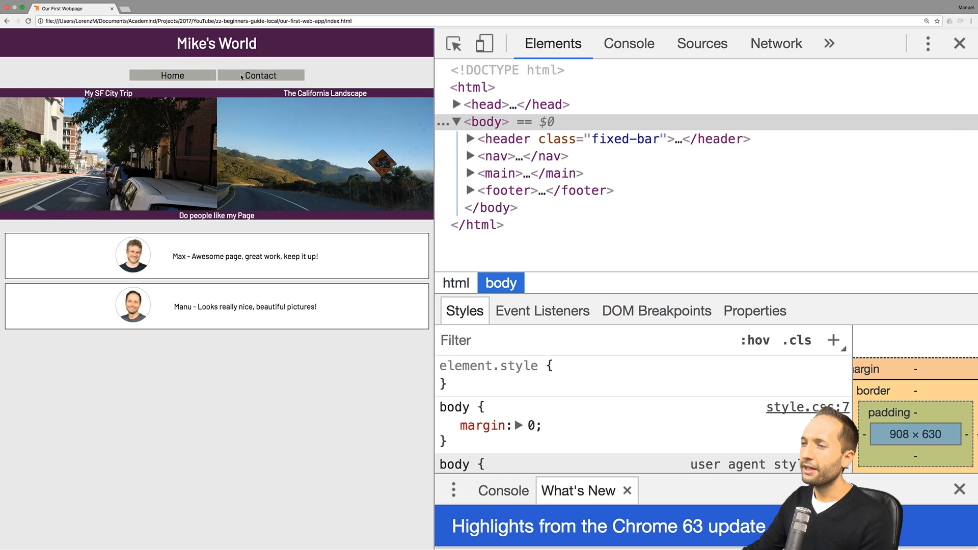
pyautogui.click(259, 76)
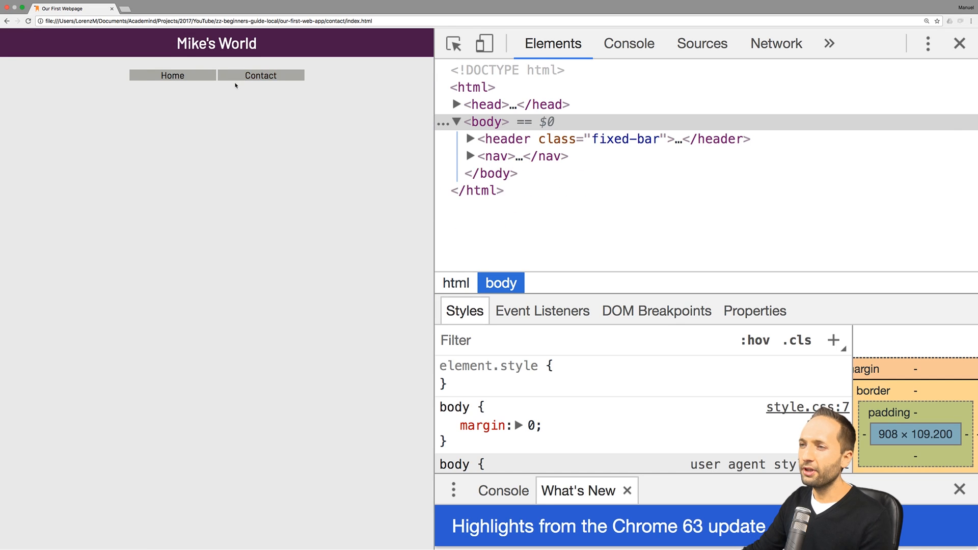
pyautogui.click(172, 74)
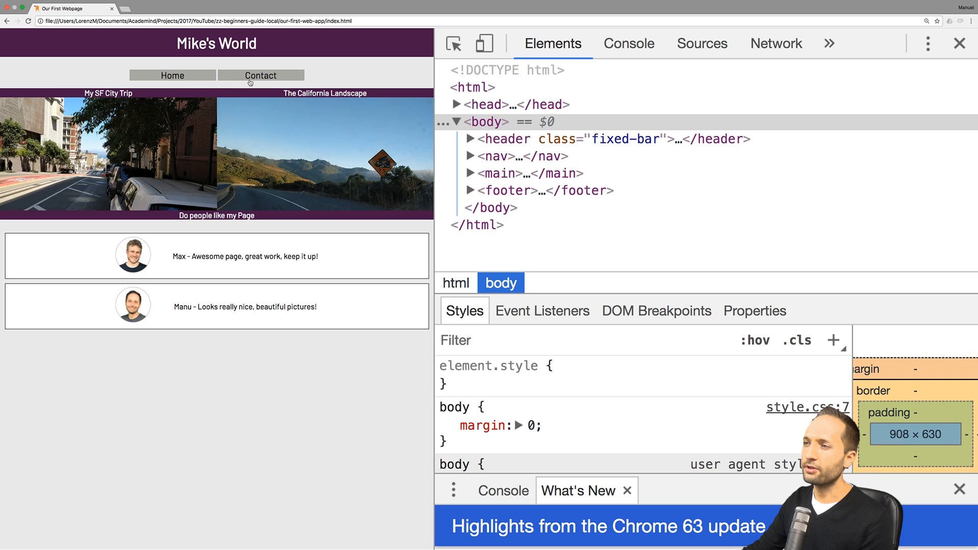
pyautogui.click(261, 74)
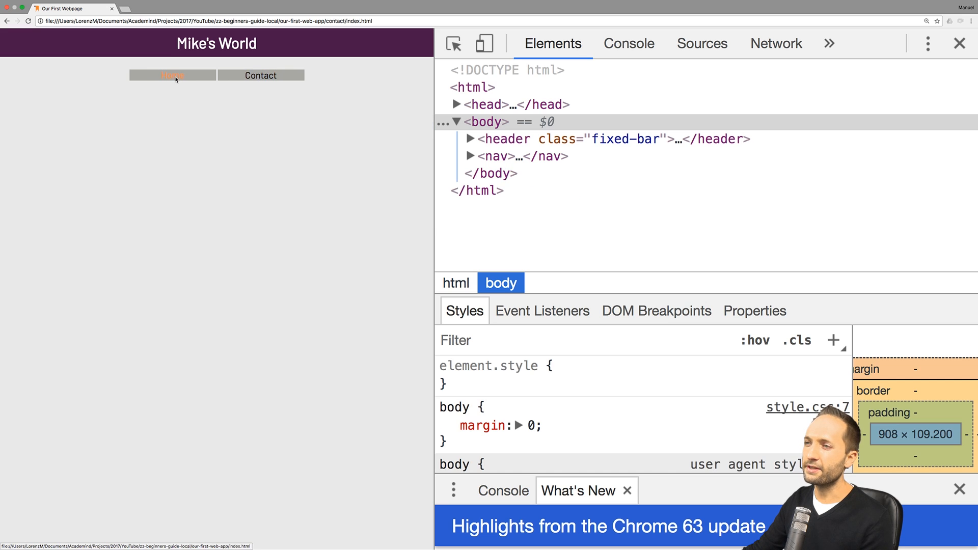
pyautogui.click(172, 75)
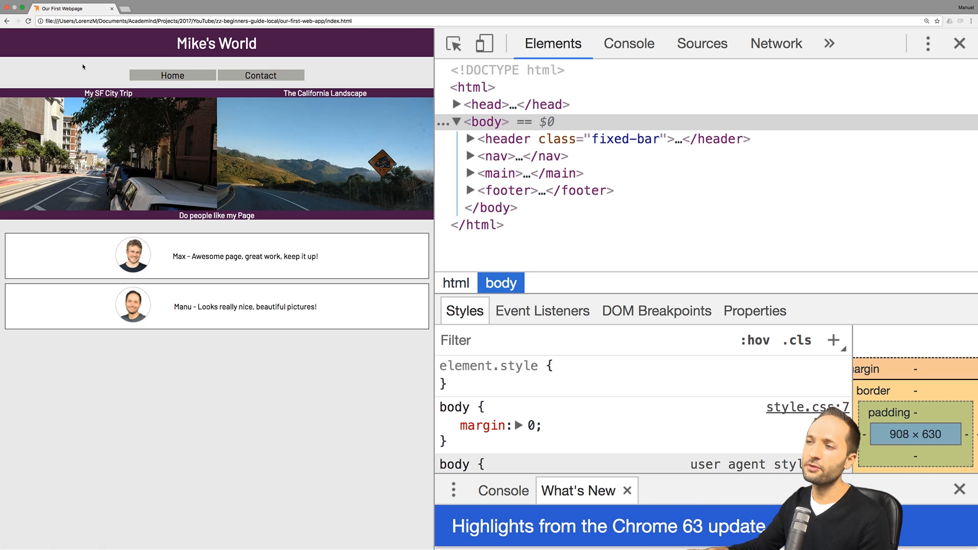